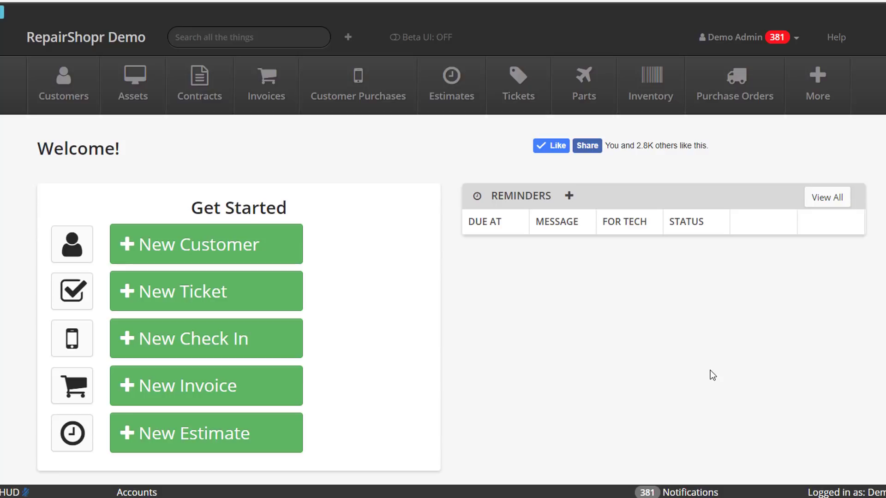
{"action": "mouse_move", "coordinate": [641, 373]}
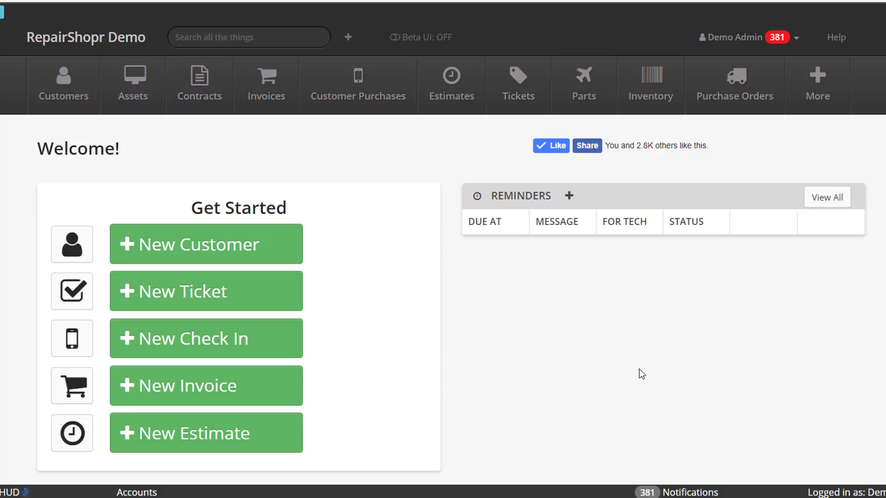
{"action": "mouse_move", "coordinate": [515, 346]}
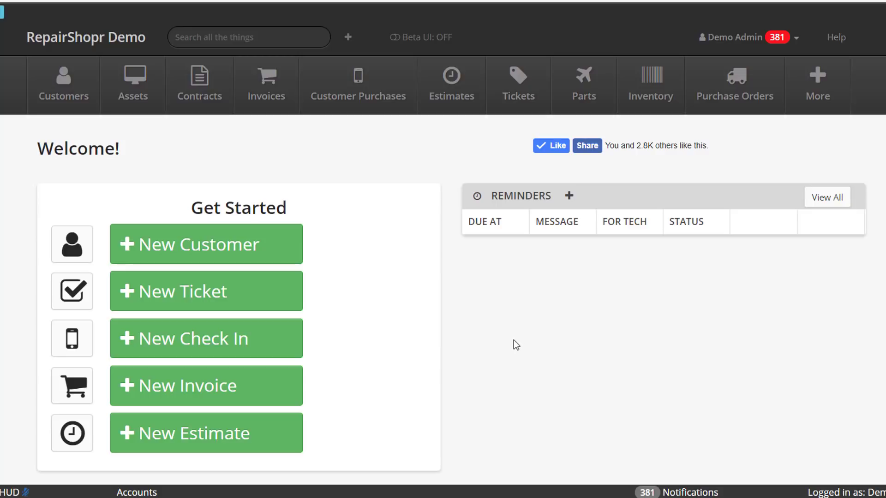
{"action": "mouse_move", "coordinate": [495, 312]}
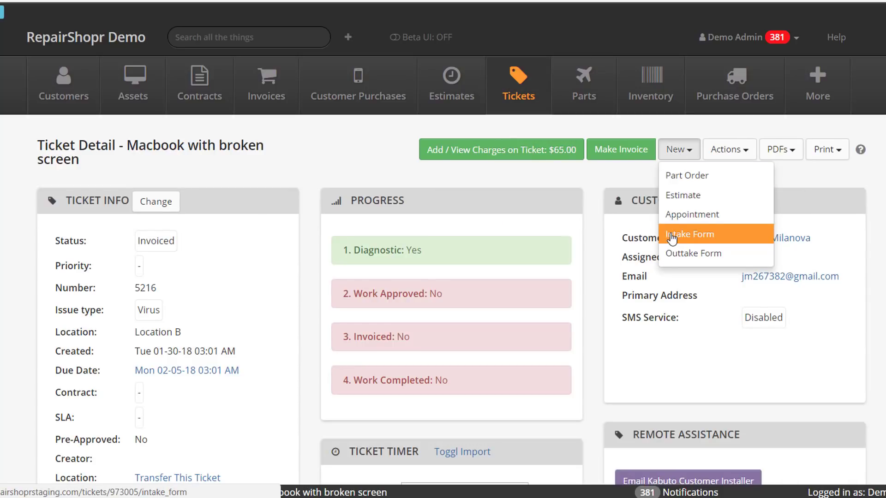
Bring up the Macbook ticket's Intake Form and review its worksheets, terms and signature section.
{"action": "left_click", "coordinate": [690, 235]}
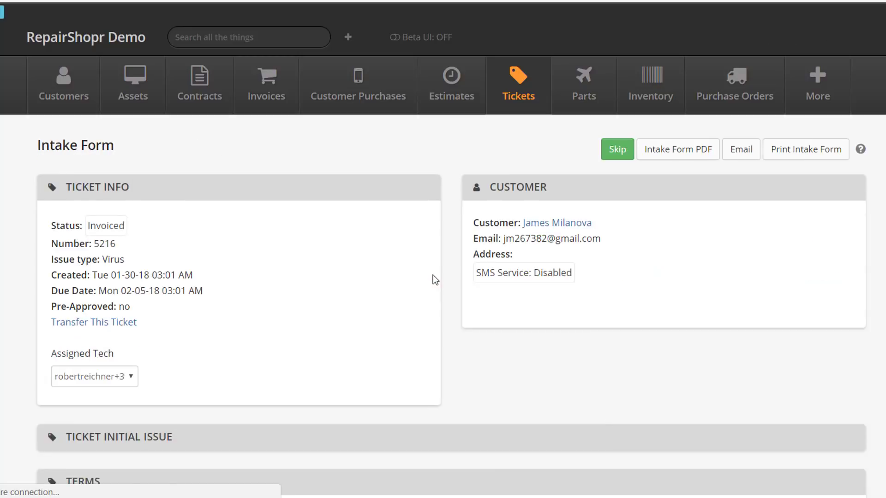
{"action": "scroll", "scroll_direction": "down", "scroll_amount": 3}
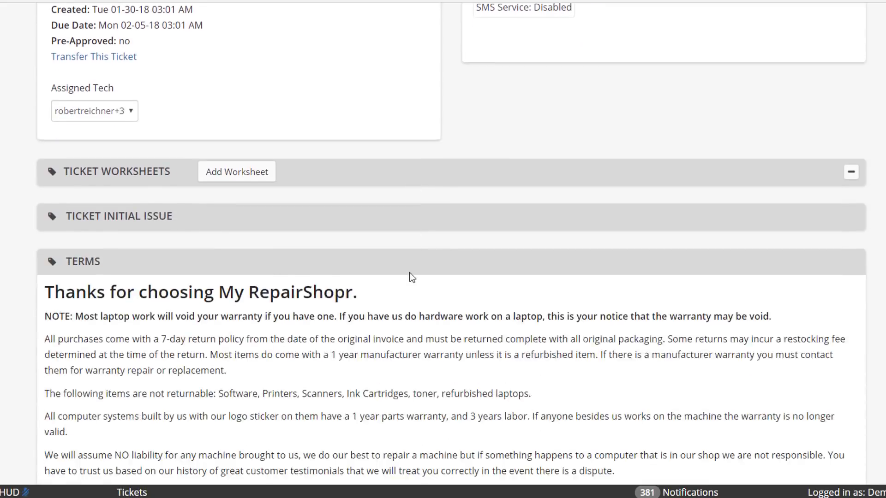
{"action": "scroll", "scroll_direction": "down", "scroll_amount": 3}
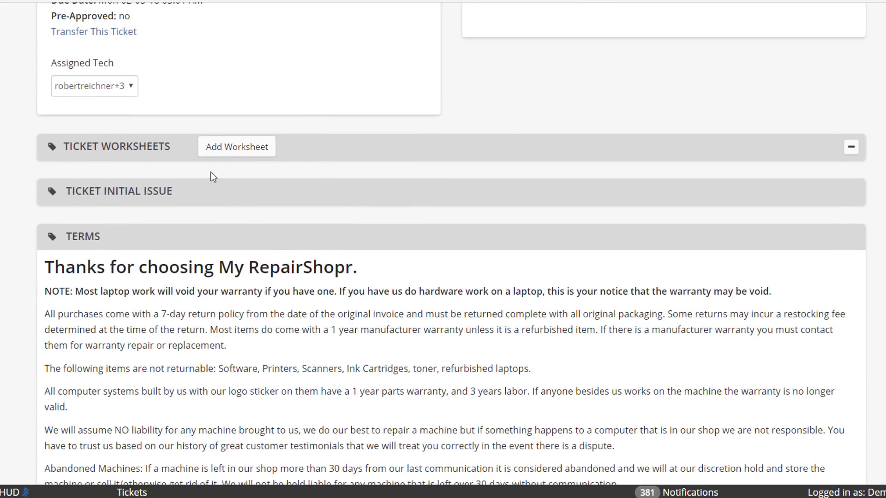
{"action": "scroll", "scroll_direction": "down", "scroll_amount": 3}
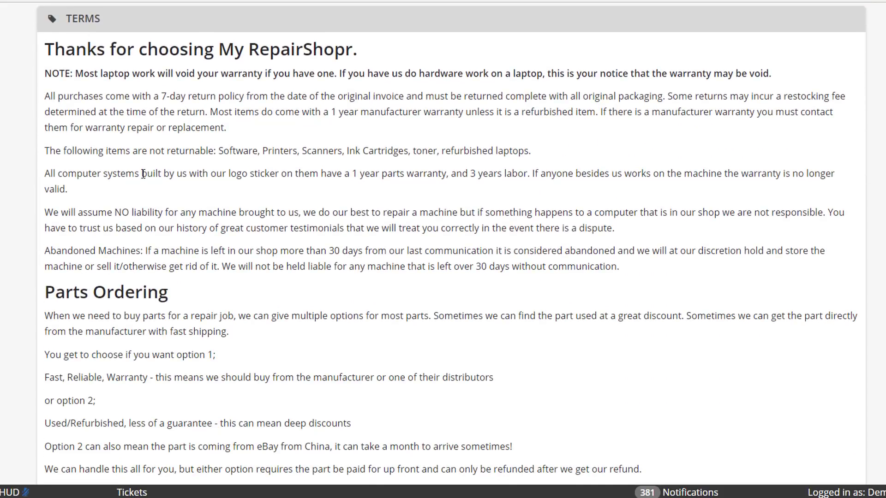
{"action": "scroll", "scroll_direction": "down", "scroll_amount": 3}
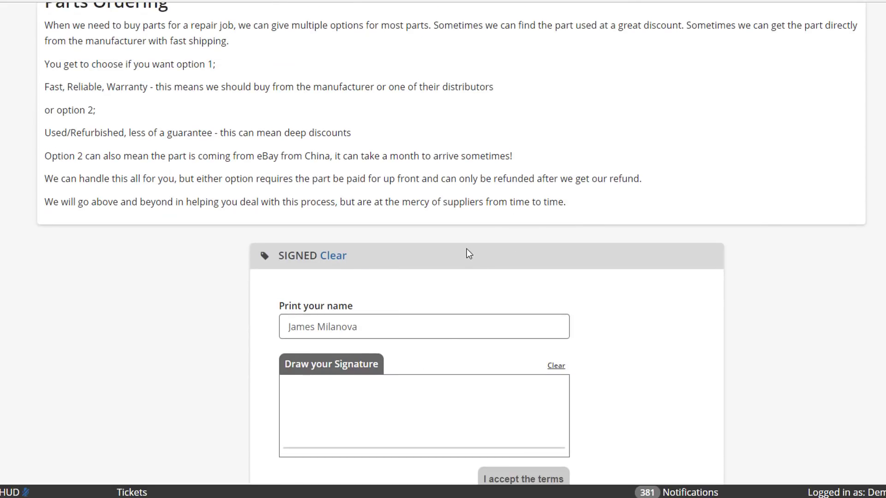
{"action": "mouse_move", "coordinate": [393, 178]}
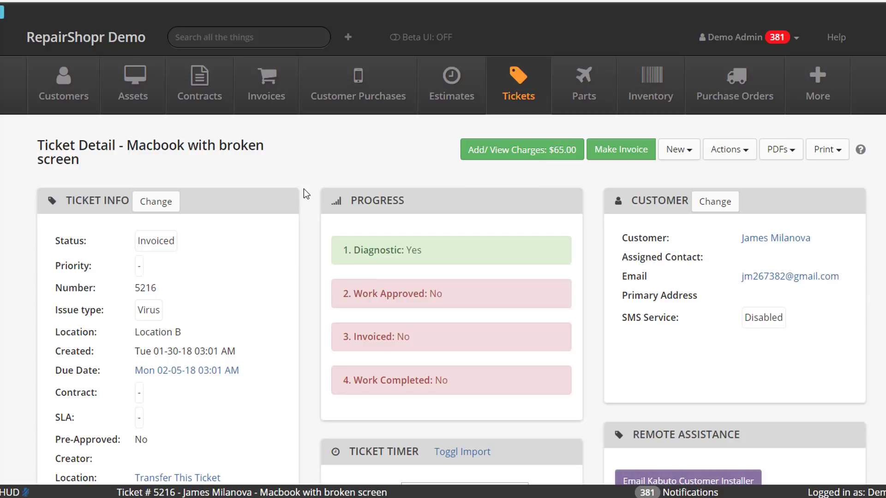
{"action": "mouse_move", "coordinate": [92, 128]}
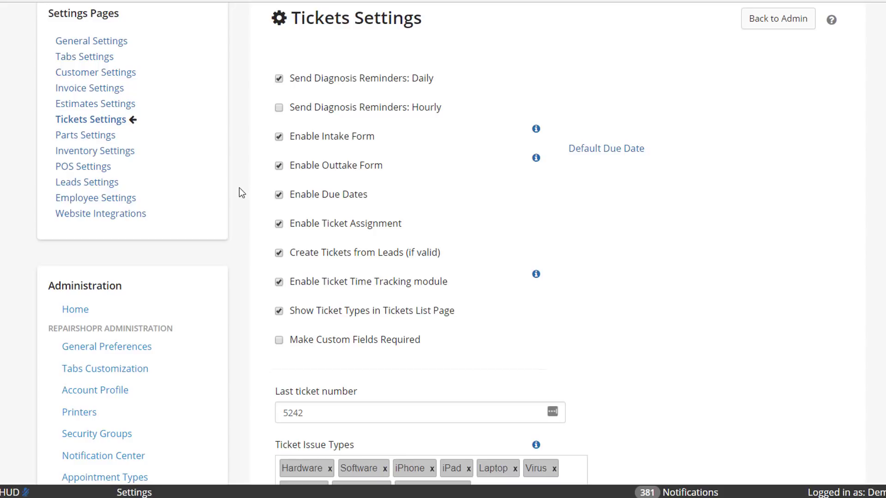
{"action": "mouse_move", "coordinate": [328, 138]}
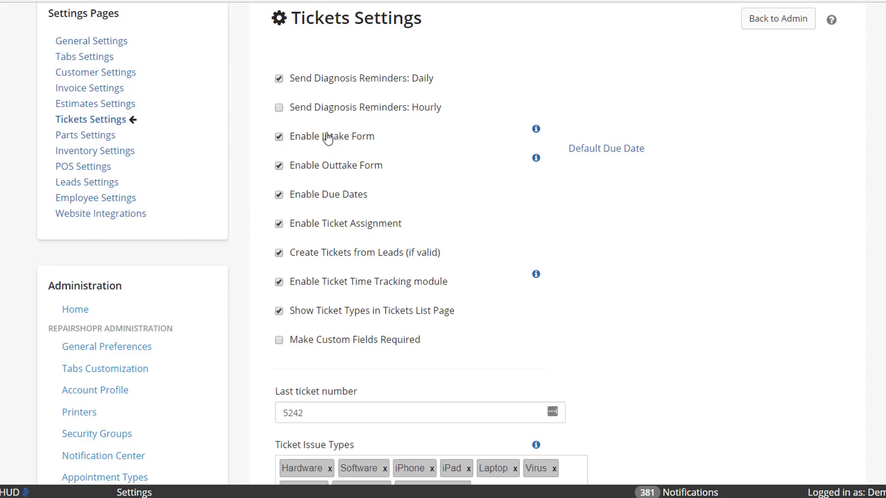
{"action": "mouse_move", "coordinate": [330, 166]}
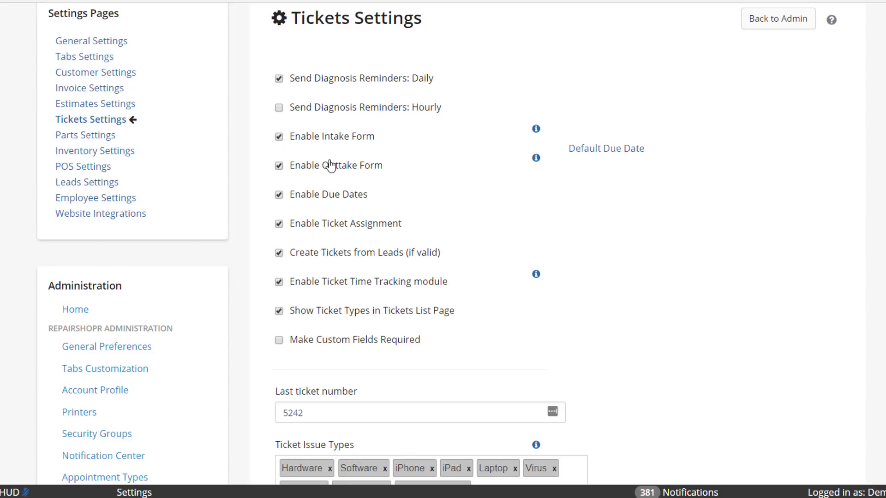
{"action": "mouse_move", "coordinate": [576, 356]}
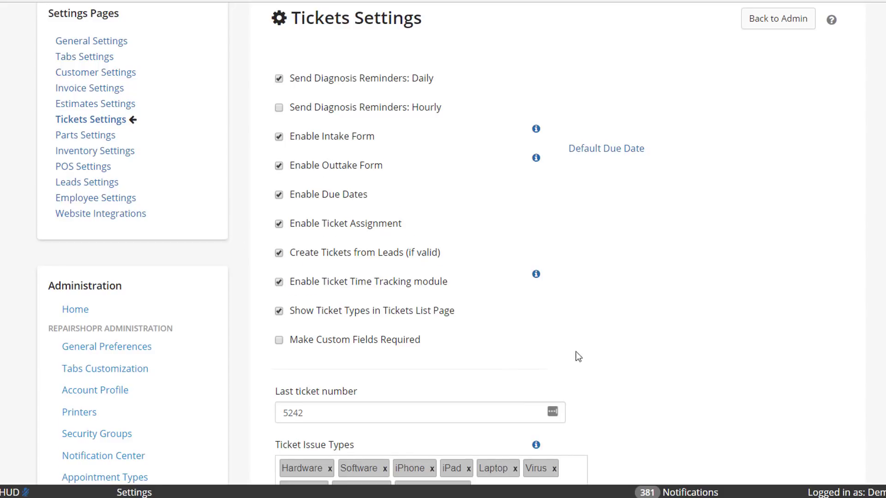
Scroll the Tickets Settings page to the Enable Intake Form and Enable Outtake Form options.
{"action": "scroll", "scroll_direction": "down", "scroll_amount": 3}
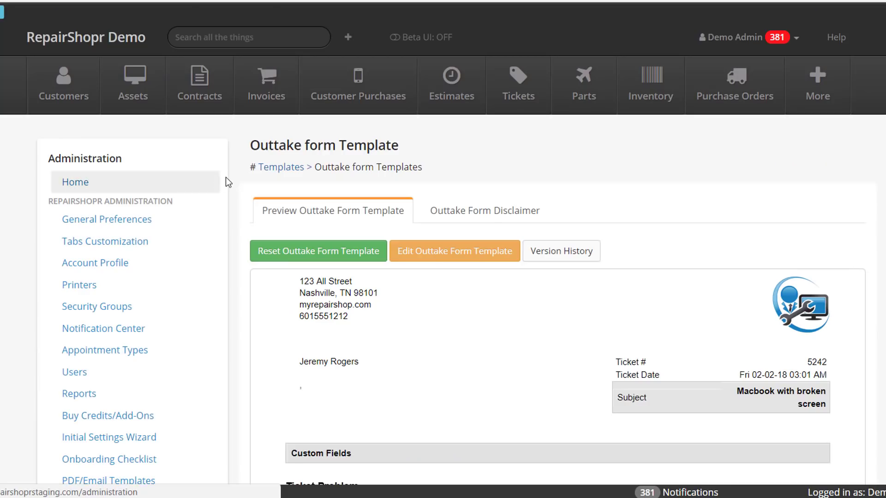
Return to the Templates list and reopen the Outtake Form Template preview.
{"action": "left_click", "coordinate": [280, 167]}
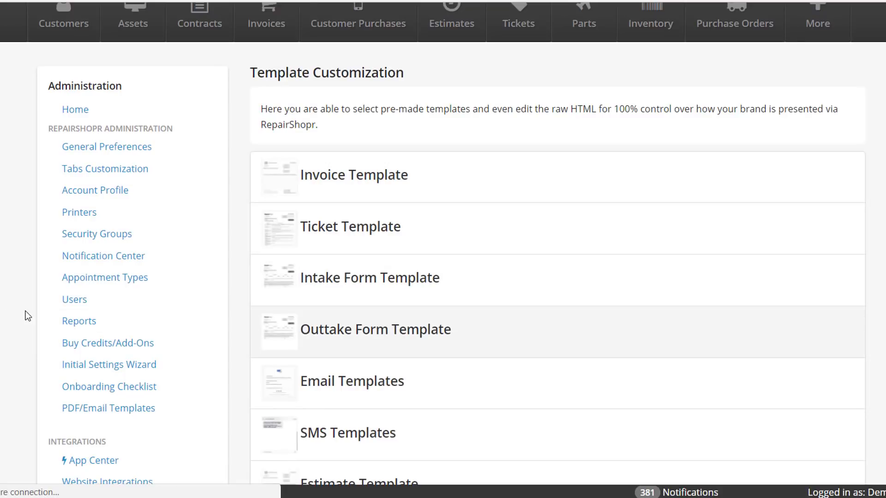
{"action": "left_click", "coordinate": [374, 329]}
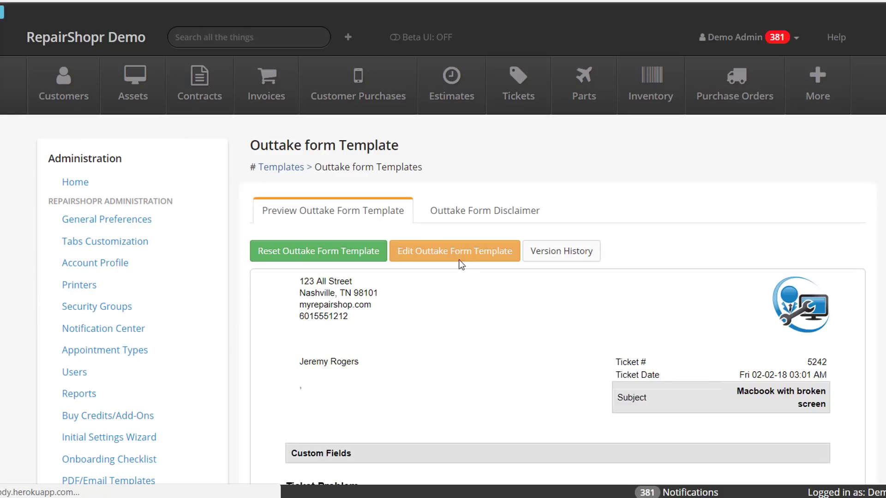
Edit the Outtake Form Template and scroll to the outtake_form_terms and outtake_signature_line tags.
{"action": "left_click", "coordinate": [454, 251]}
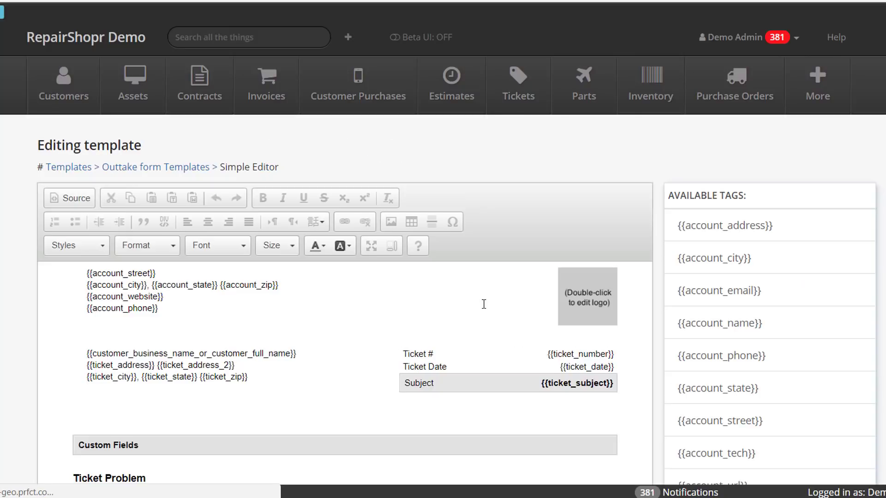
{"action": "scroll", "scroll_direction": "down", "scroll_amount": 3}
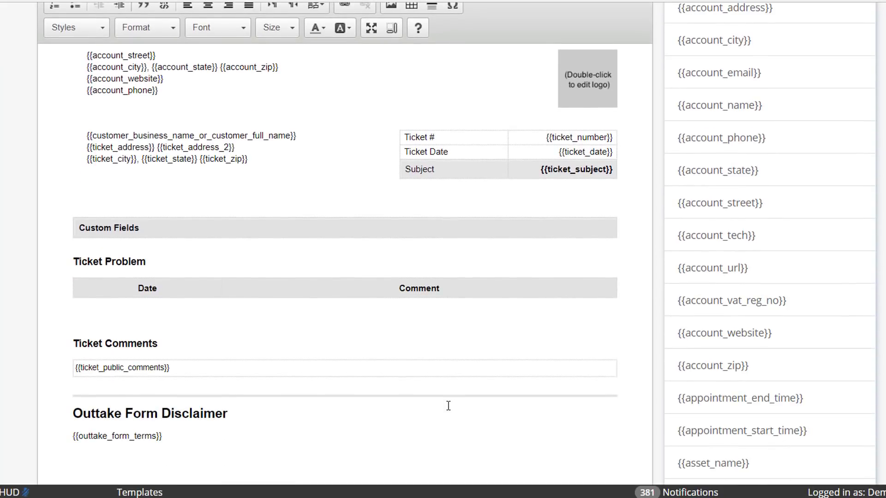
{"action": "scroll", "scroll_direction": "down", "scroll_amount": 3}
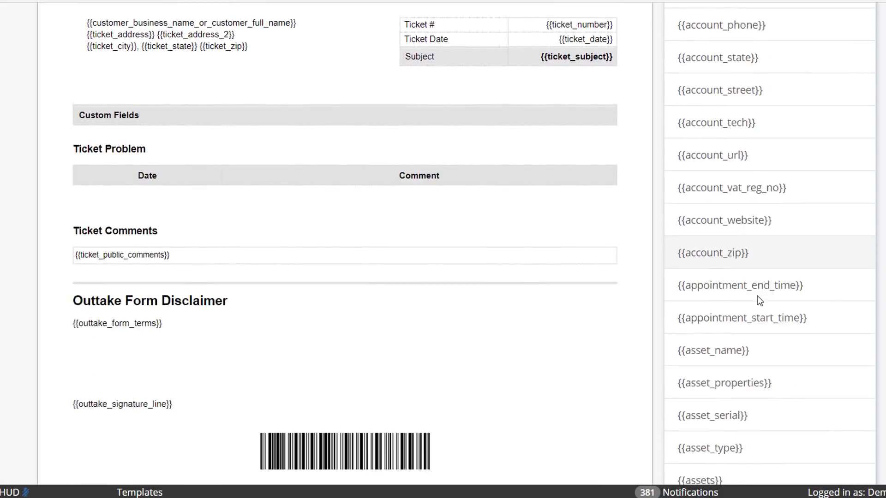
{"action": "scroll", "scroll_direction": "down", "scroll_amount": 3}
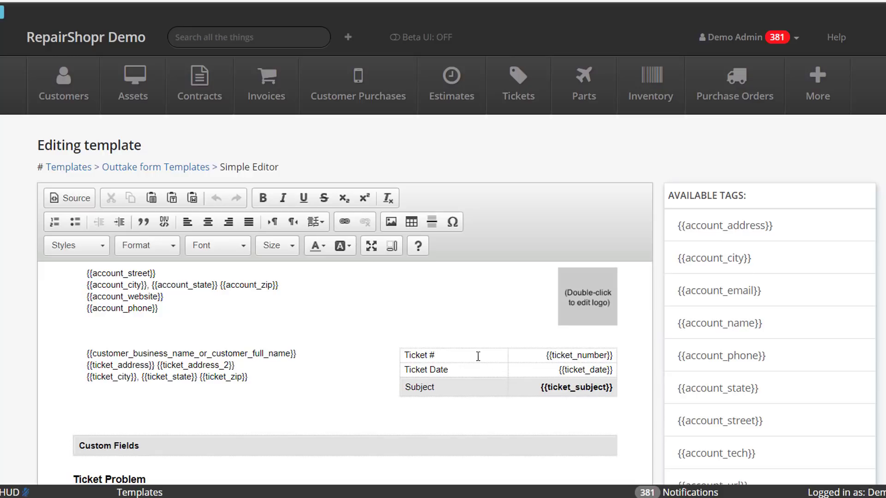
{"action": "mouse_move", "coordinate": [303, 331]}
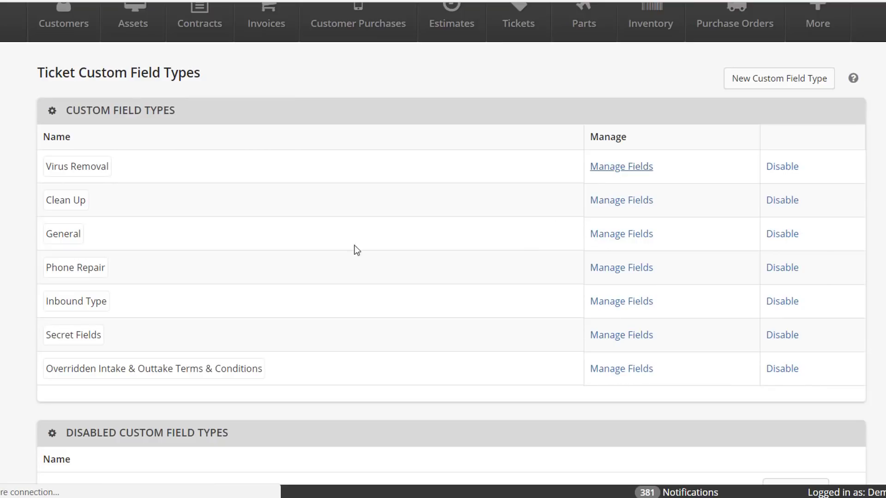
Manage Fields for the Virus Removal ticket type and view its intake and outtake terms links.
{"action": "left_click", "coordinate": [620, 166]}
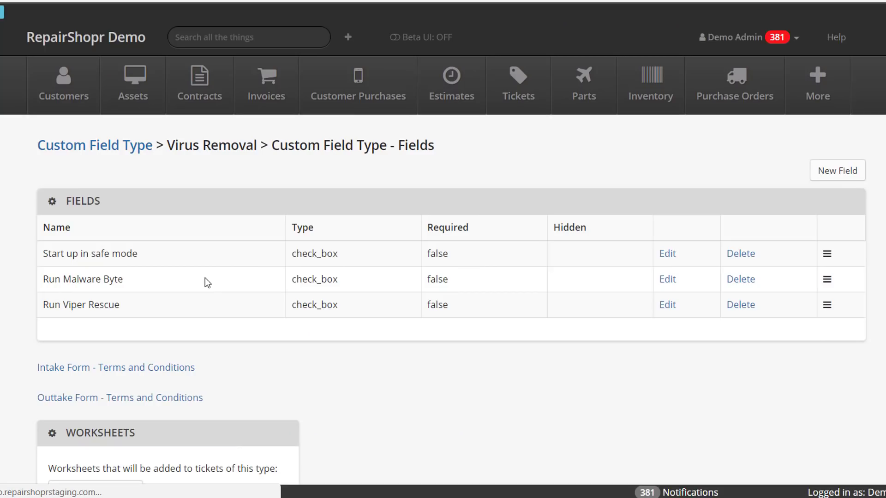
{"action": "scroll", "scroll_direction": "down", "scroll_amount": 3}
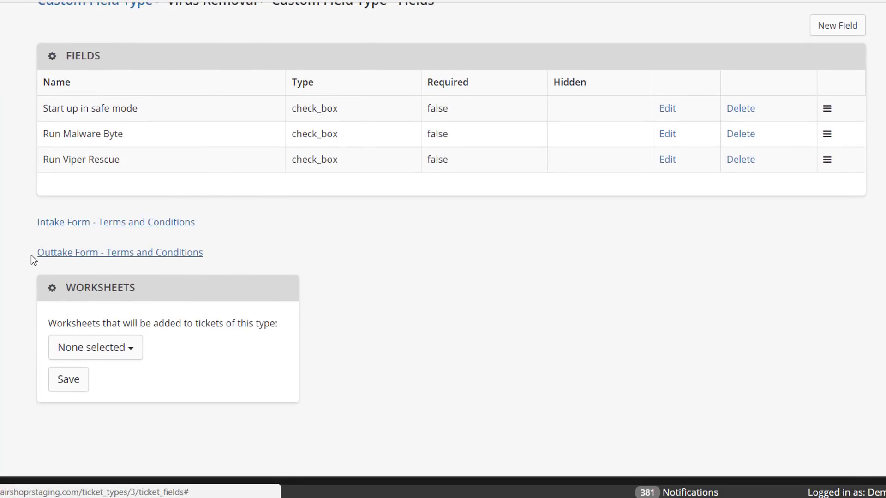
{"action": "mouse_move", "coordinate": [99, 259]}
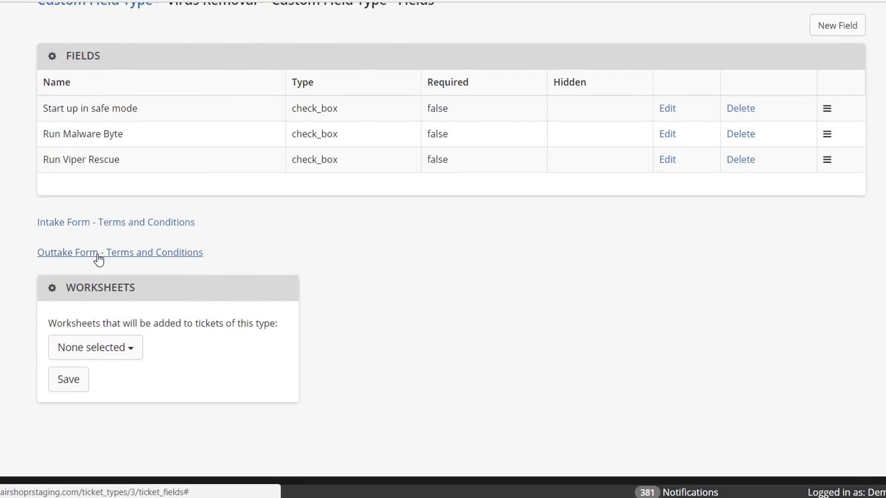
Expand the Virus Removal type's Outtake Form - Terms and Conditions editor, still blank.
{"action": "left_click", "coordinate": [97, 252]}
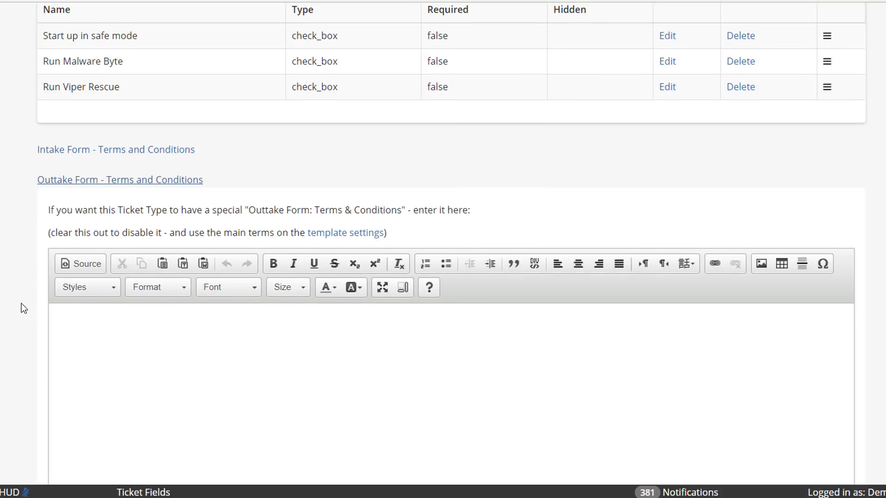
{"action": "scroll", "scroll_direction": "down", "scroll_amount": 3}
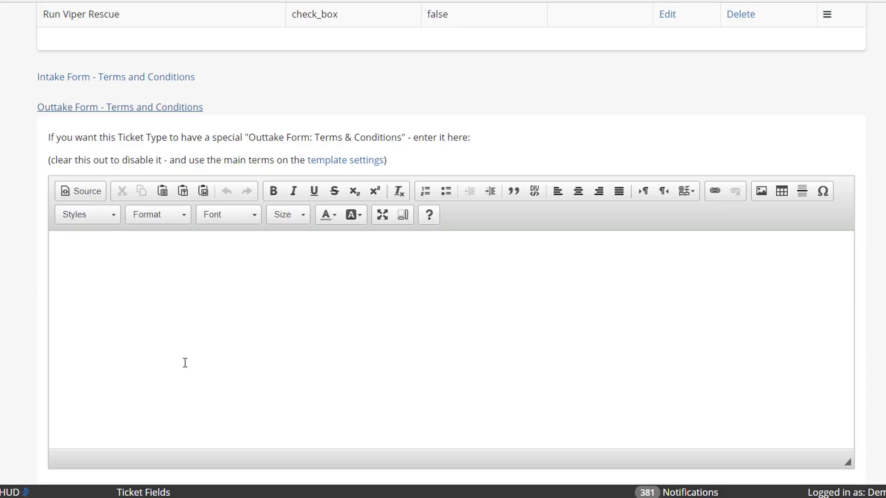
{"action": "mouse_move", "coordinate": [168, 354]}
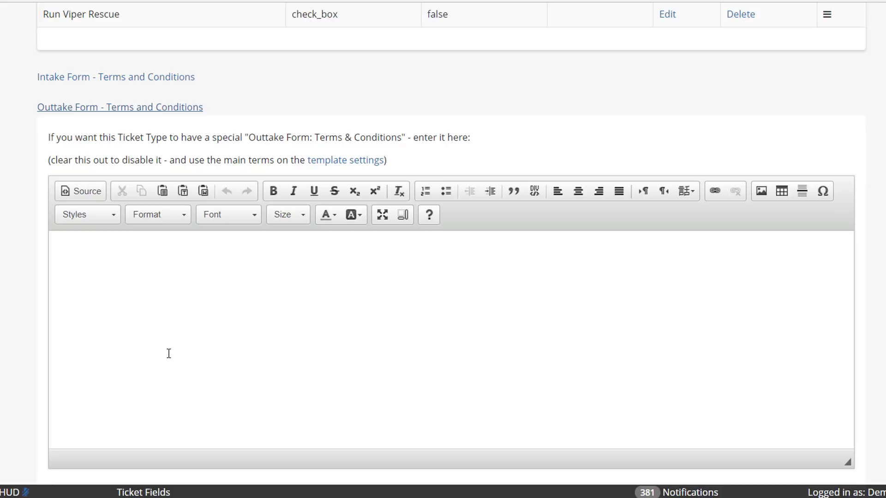
{"action": "mouse_move", "coordinate": [25, 264]}
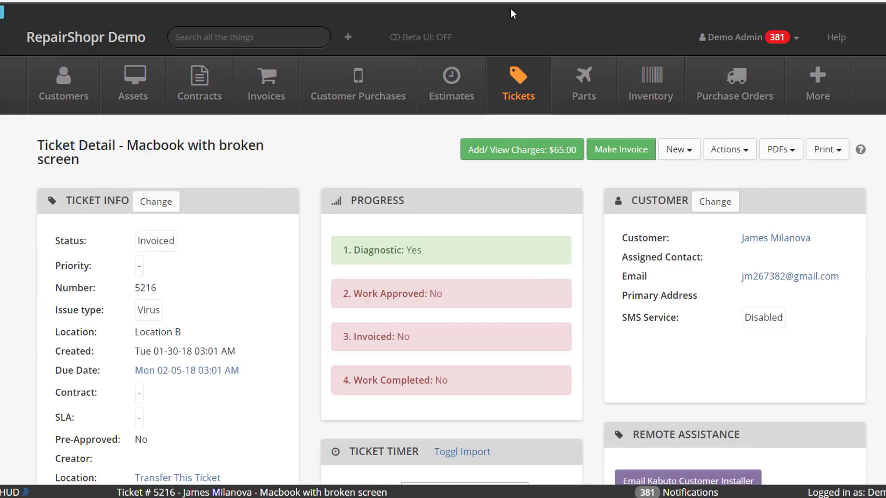
{"action": "mouse_move", "coordinate": [432, 216]}
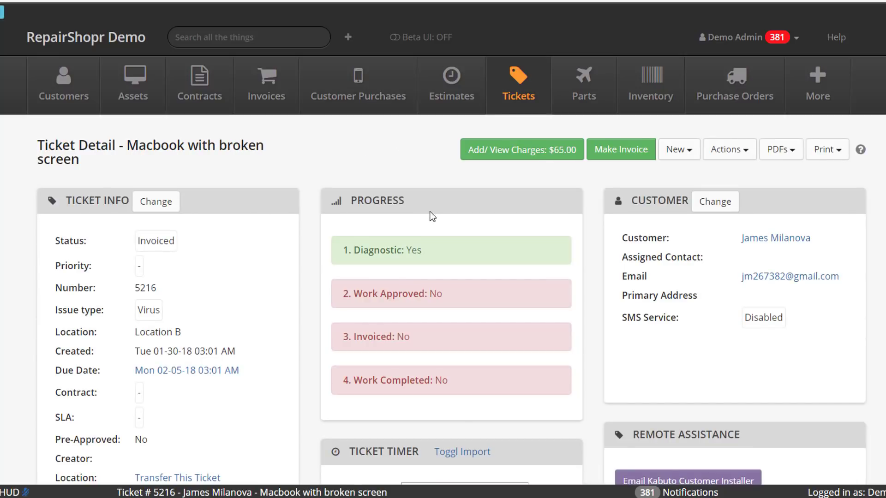
{"action": "mouse_move", "coordinate": [660, 179]}
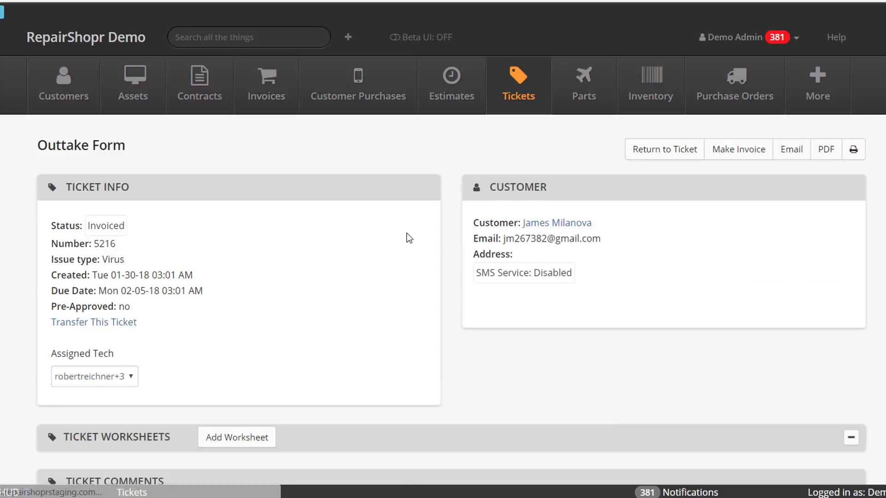
{"action": "mouse_move", "coordinate": [409, 329]}
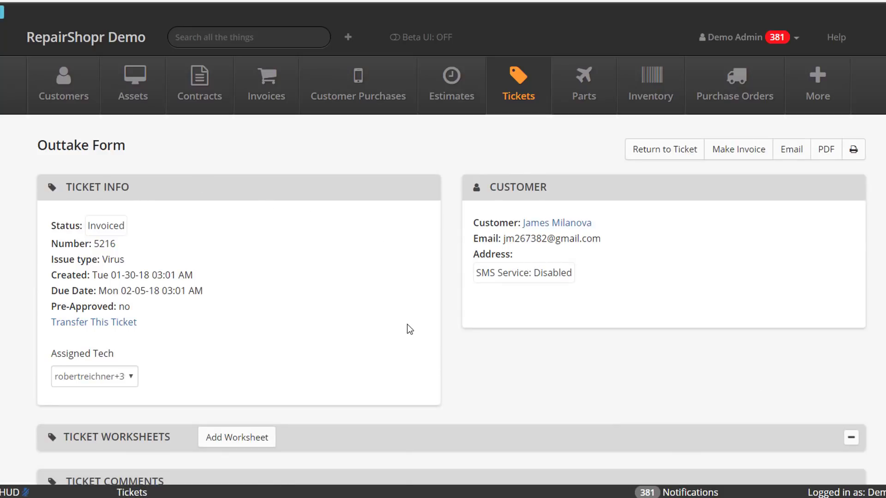
Scroll the ticket 5216 outtake form down to the Ticket Worksheets section.
{"action": "scroll", "scroll_direction": "down", "scroll_amount": 3}
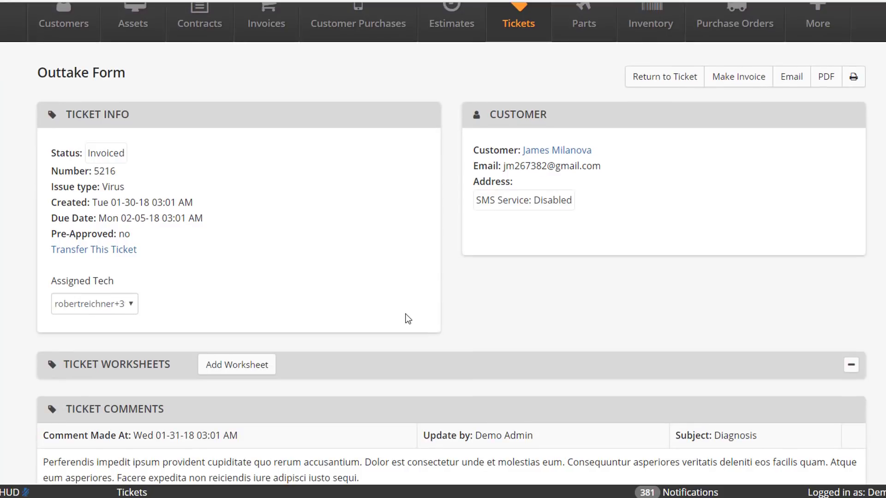
{"action": "scroll", "scroll_direction": "down", "scroll_amount": 3}
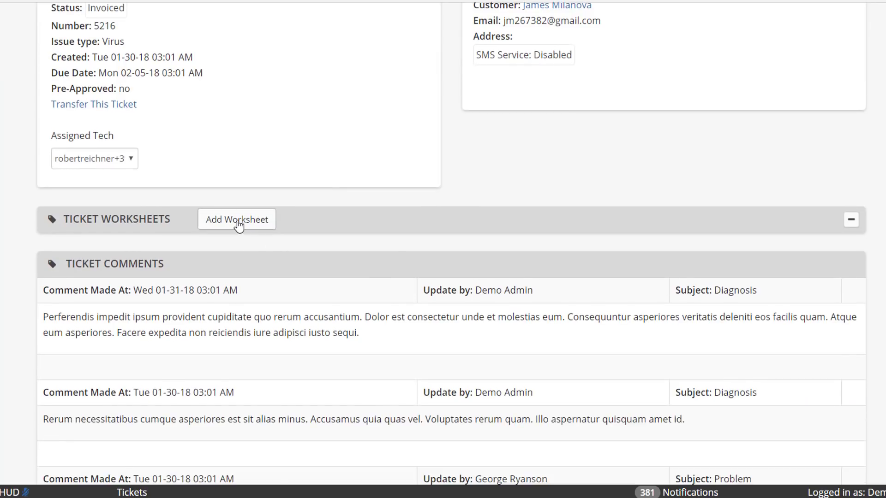
Add a Clean Up worksheet to ticket 5216, keeping the default template and title.
{"action": "left_click", "coordinate": [236, 219]}
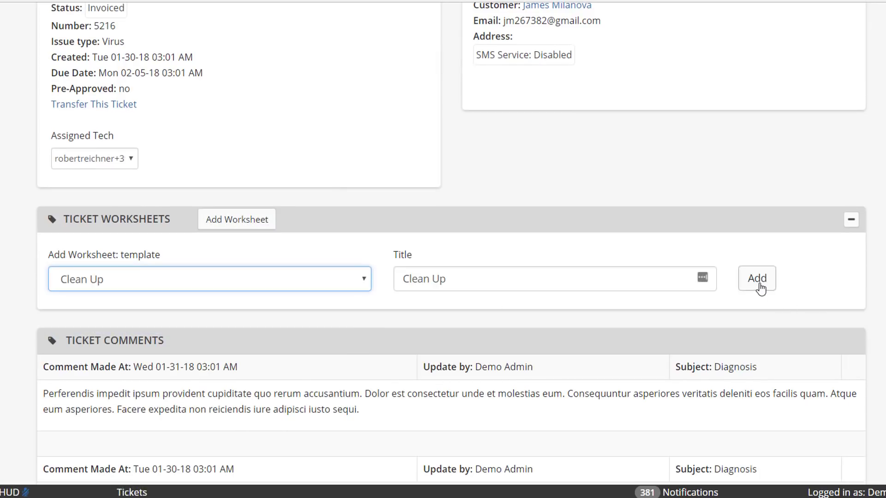
{"action": "left_click", "coordinate": [757, 279]}
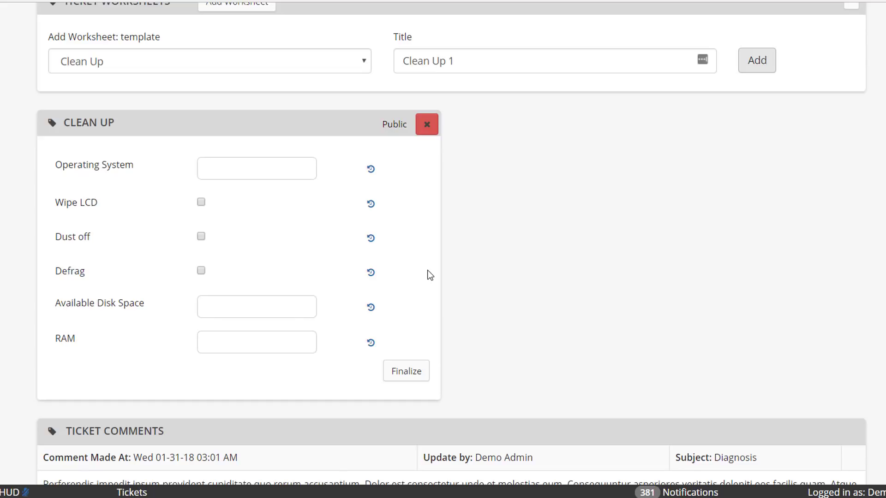
{"action": "mouse_move", "coordinate": [500, 280]}
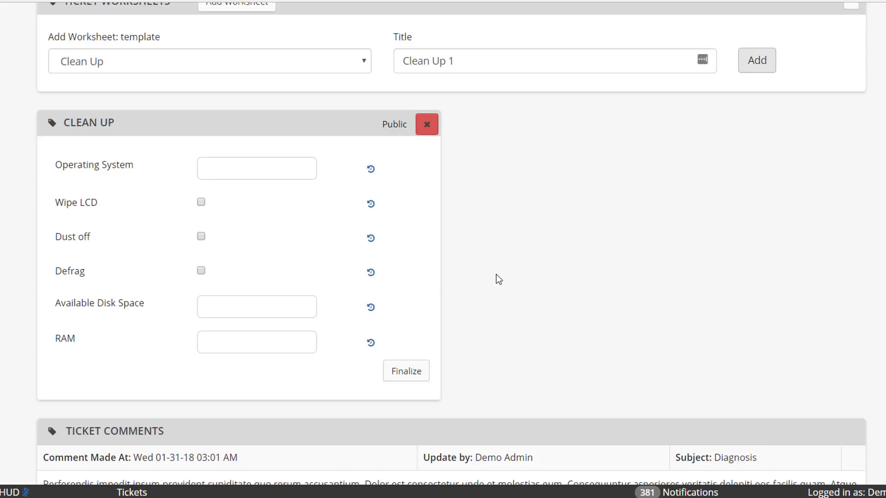
Accept the terms to save the drawn customer signature on the outtake form.
{"action": "scroll", "scroll_direction": "down", "scroll_amount": 3}
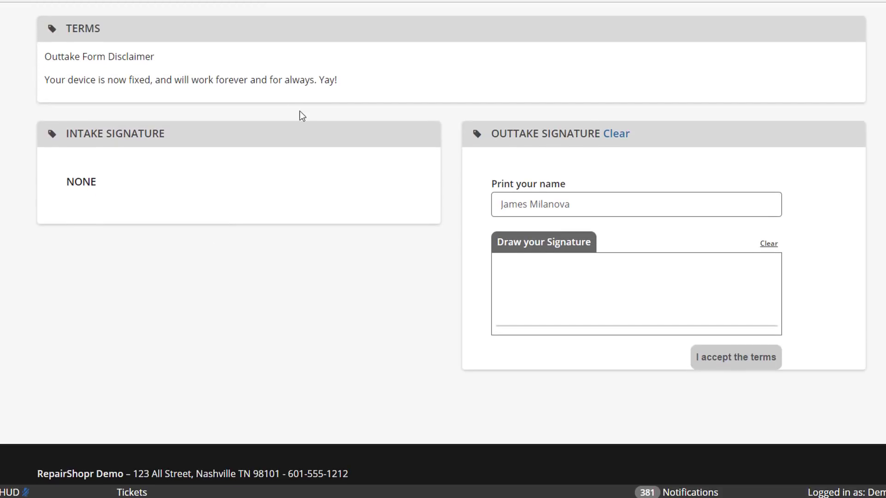
{"action": "mouse_move", "coordinate": [262, 127]}
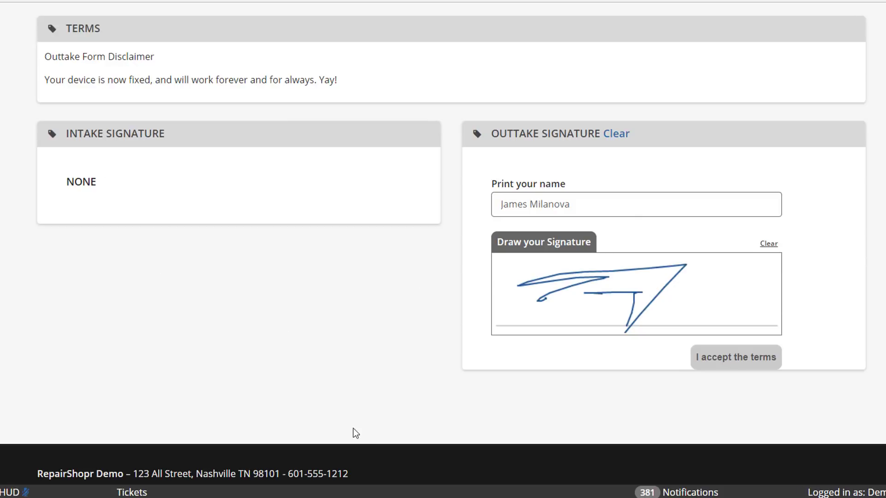
{"action": "mouse_move", "coordinate": [515, 420]}
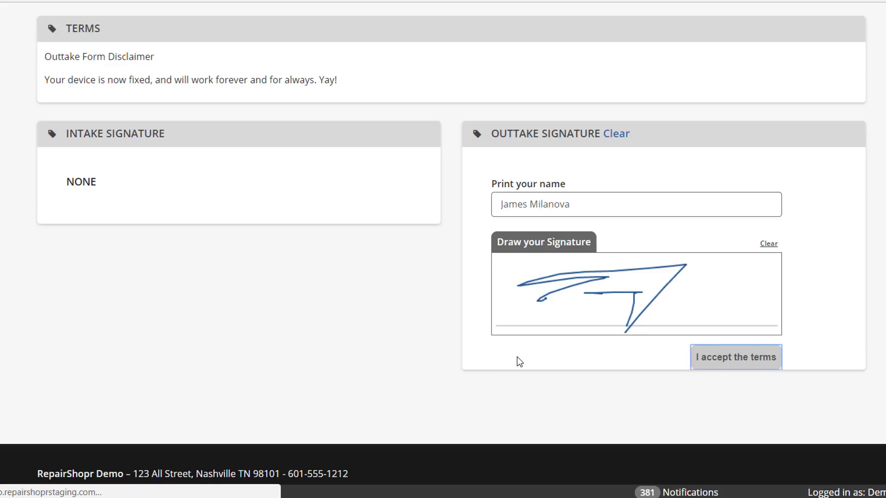
{"action": "left_click", "coordinate": [735, 357]}
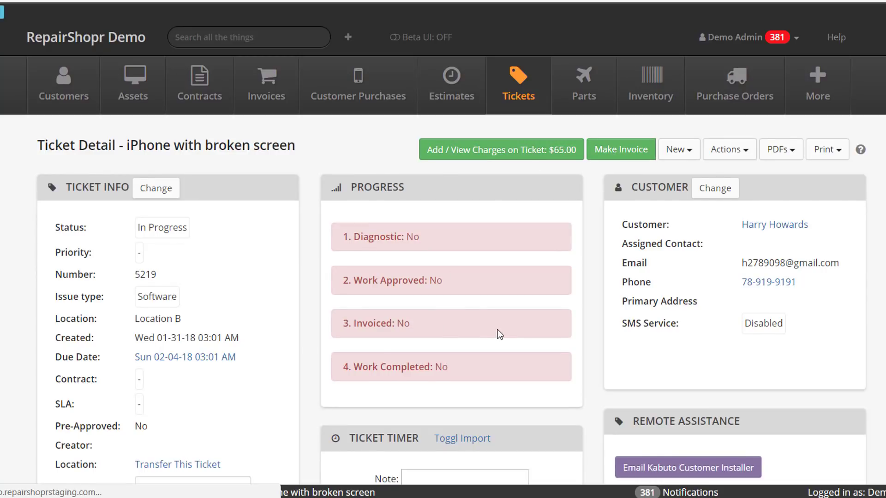
Make invoice 17628 from ticket 5219 and record a $65.00 cash payment against it.
{"action": "left_click", "coordinate": [621, 149]}
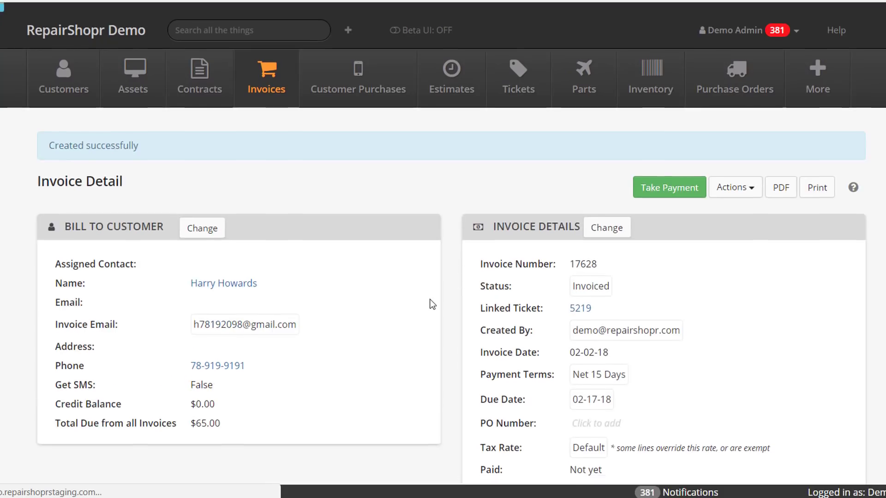
{"action": "scroll", "scroll_direction": "down", "scroll_amount": 3}
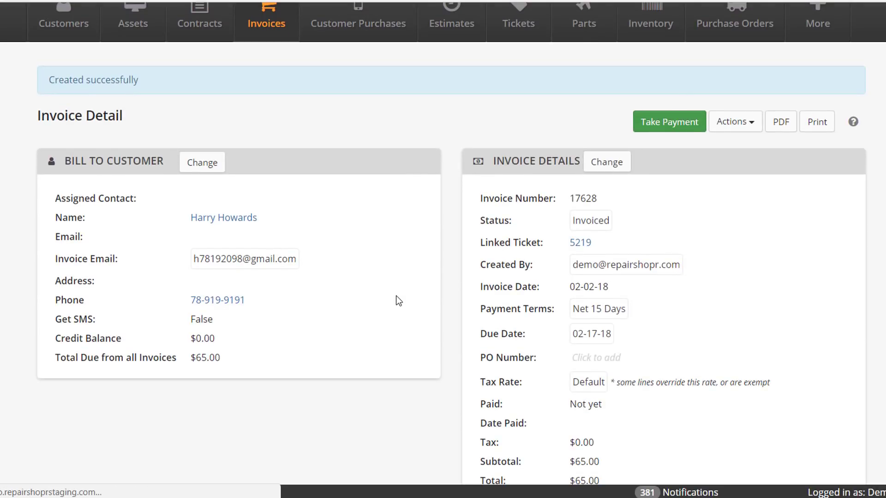
{"action": "left_click", "coordinate": [669, 122]}
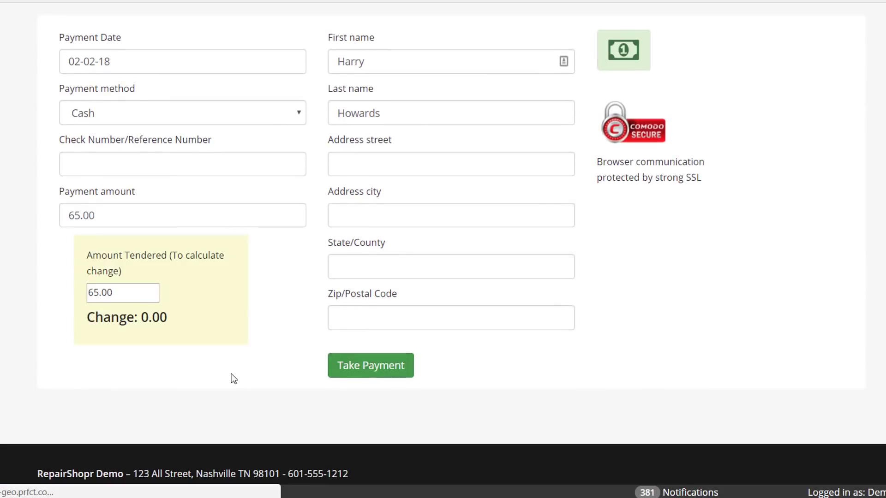
{"action": "left_click", "coordinate": [371, 366]}
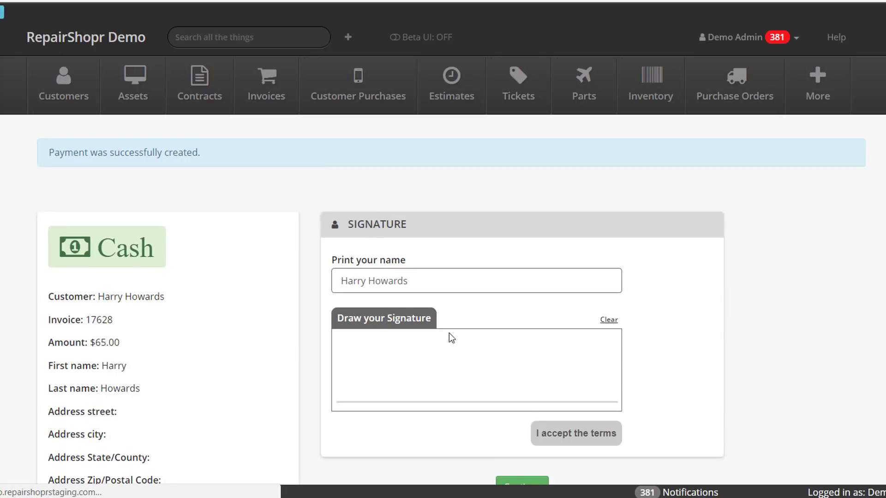
Continue past the payment receipt and resolve ticket 5219, opening its Outtake Form.
{"action": "left_click", "coordinate": [576, 434]}
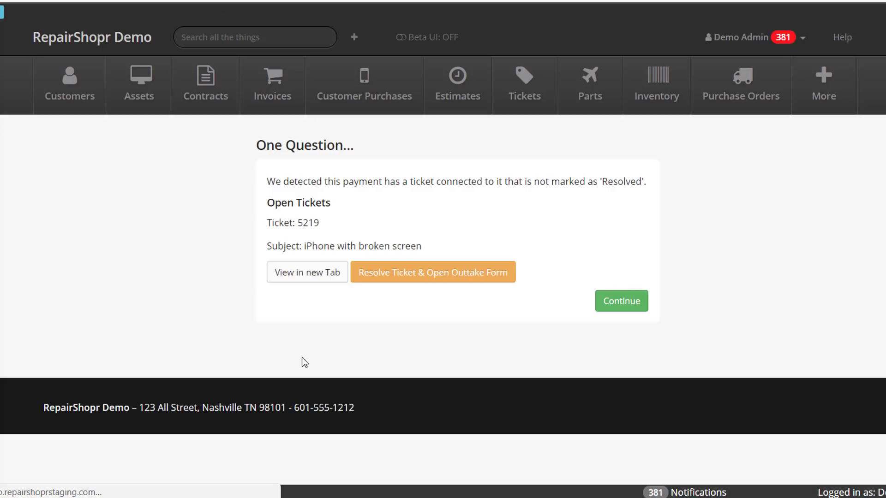
{"action": "mouse_move", "coordinate": [378, 284]}
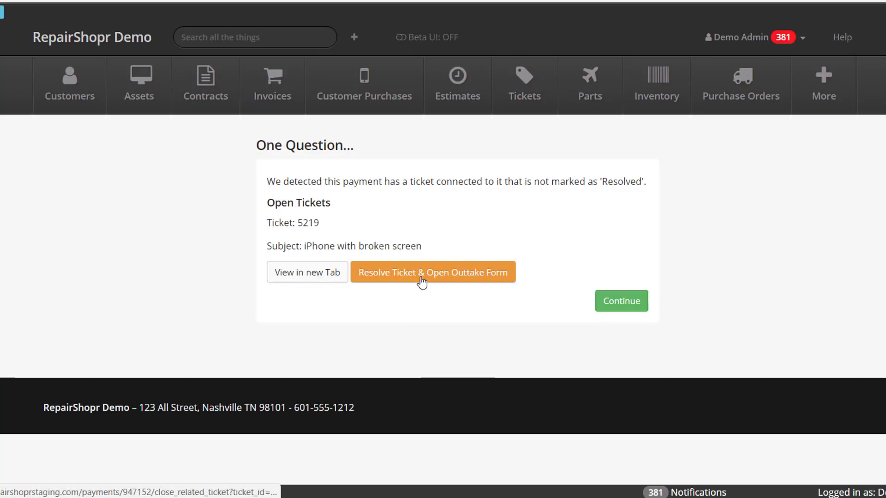
{"action": "left_click", "coordinate": [433, 272]}
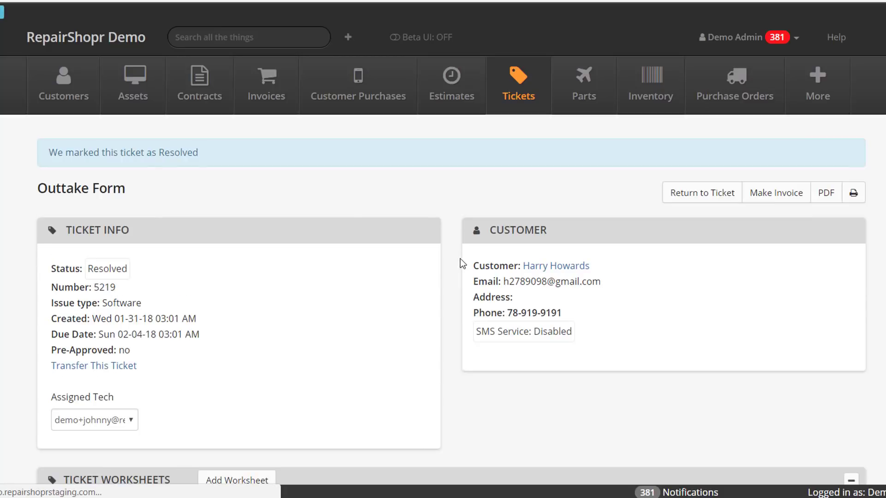
{"action": "mouse_move", "coordinate": [428, 299]}
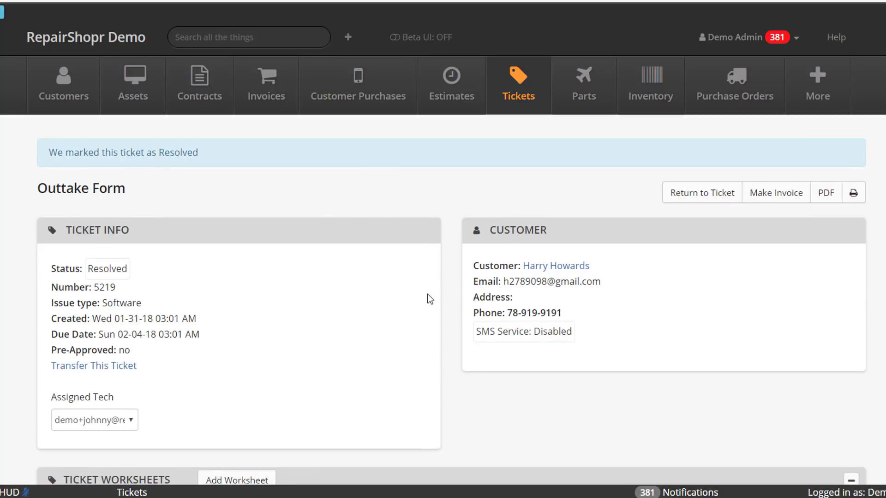
Draw the customer's outtake signature on the pad and accept the terms to save it.
{"action": "scroll", "scroll_direction": "down", "scroll_amount": 3}
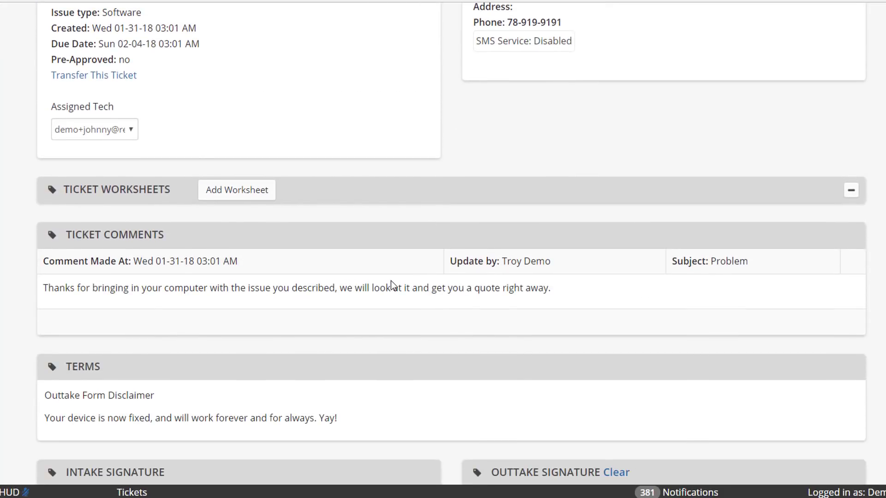
{"action": "scroll", "scroll_direction": "down", "scroll_amount": 3}
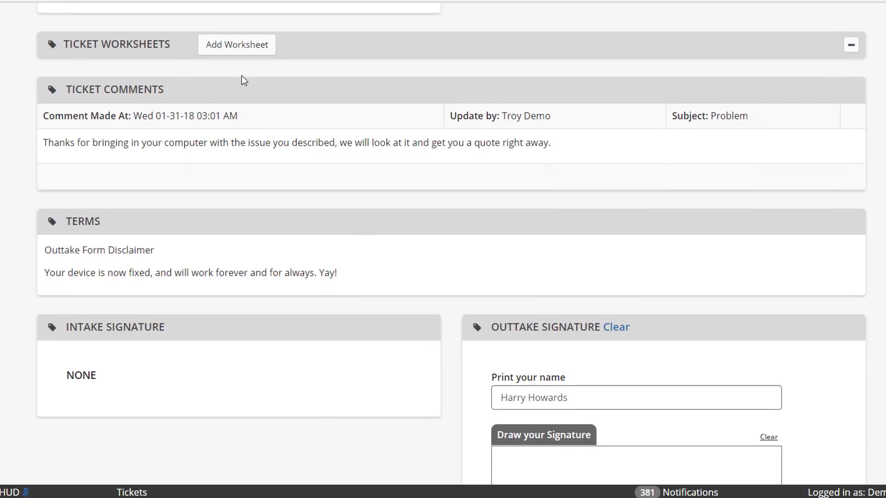
{"action": "scroll", "scroll_direction": "down", "scroll_amount": 3}
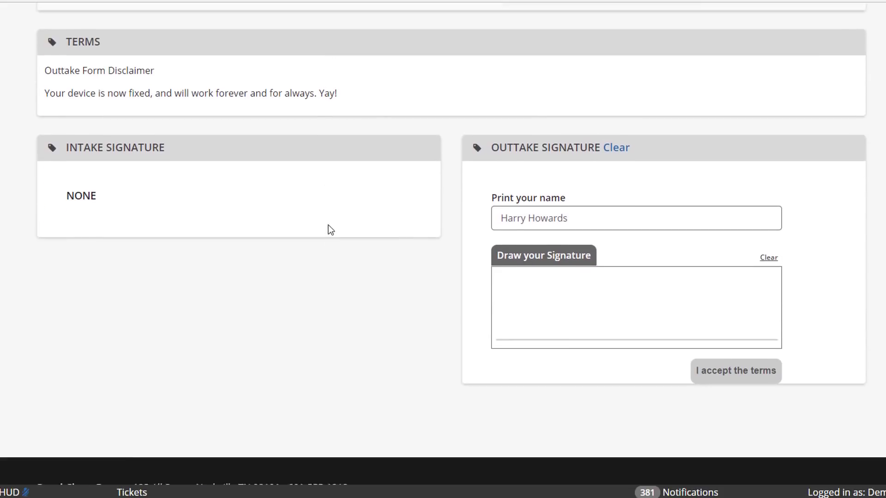
{"action": "scroll", "scroll_direction": "down", "scroll_amount": 3}
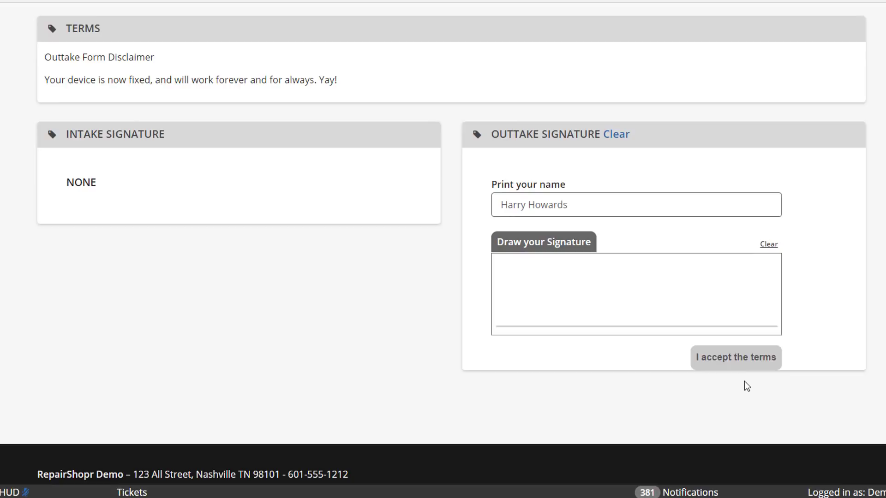
{"action": "left_click", "coordinate": [736, 358]}
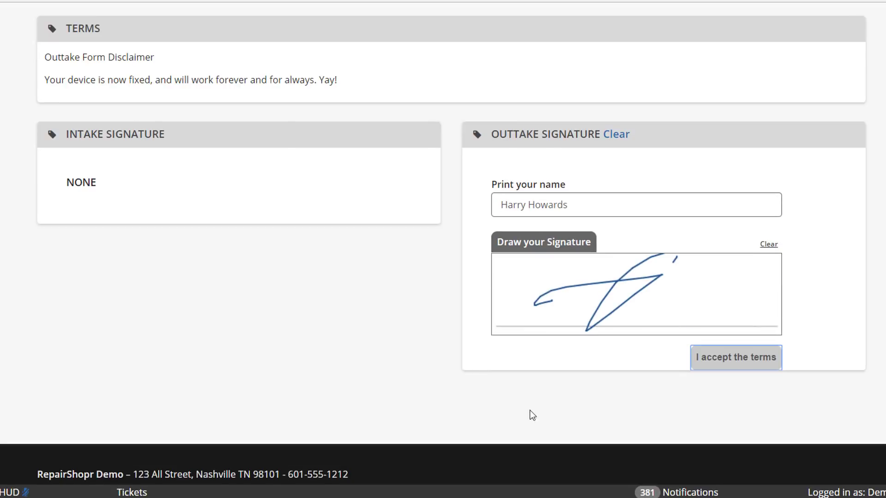
{"action": "left_click", "coordinate": [736, 357]}
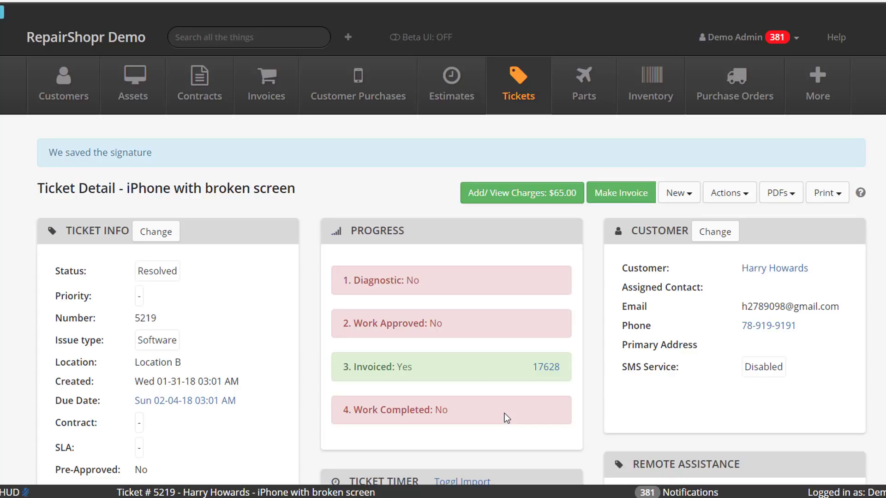
{"action": "mouse_move", "coordinate": [657, 437]}
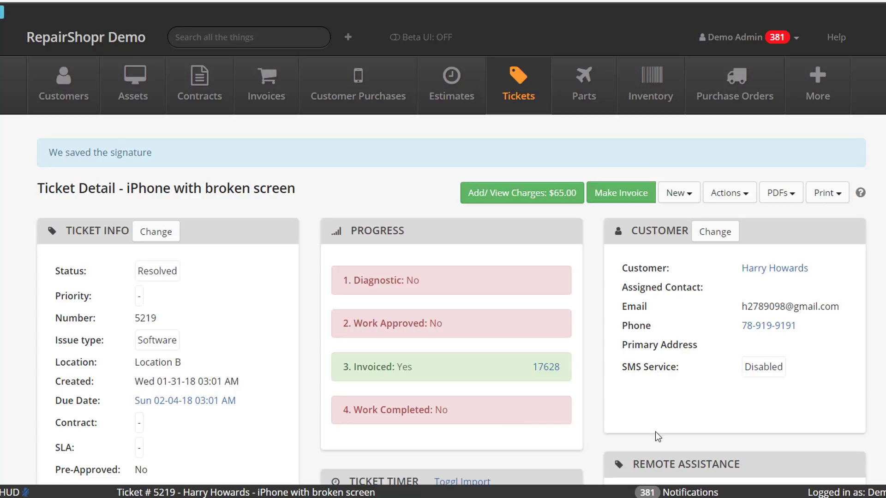
{"action": "mouse_move", "coordinate": [635, 438]}
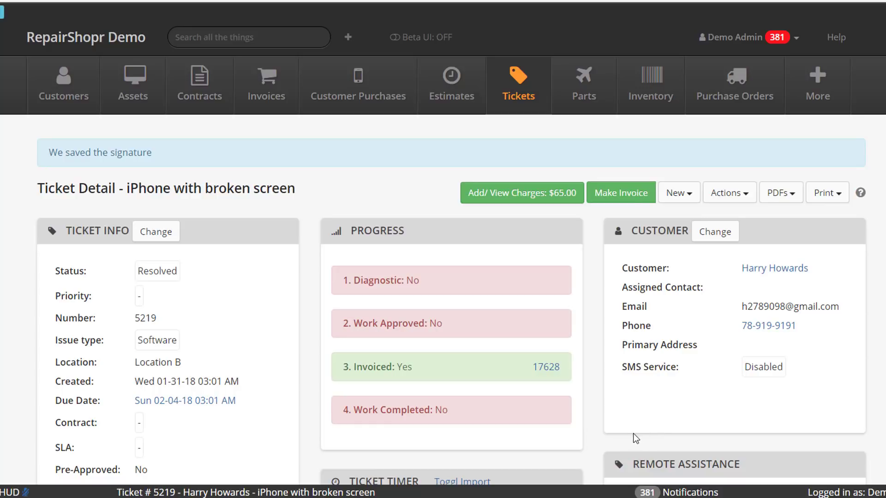
{"action": "mouse_move", "coordinate": [642, 433]}
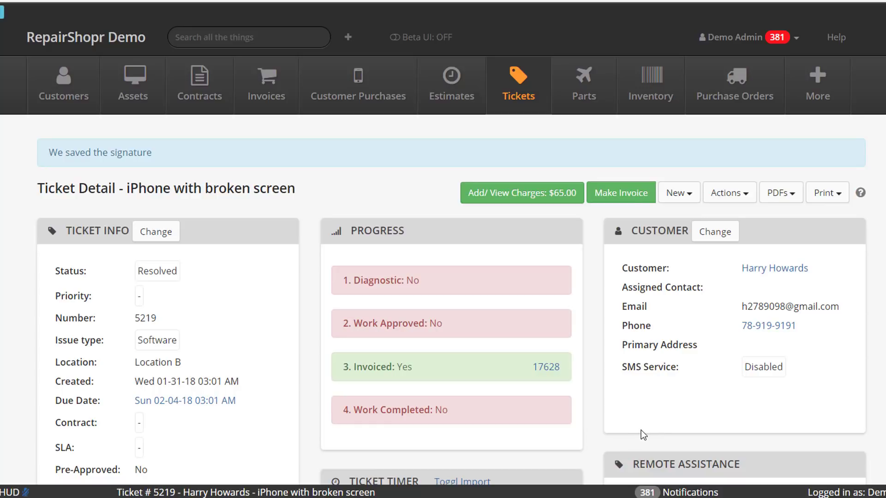
{"action": "mouse_move", "coordinate": [636, 433]}
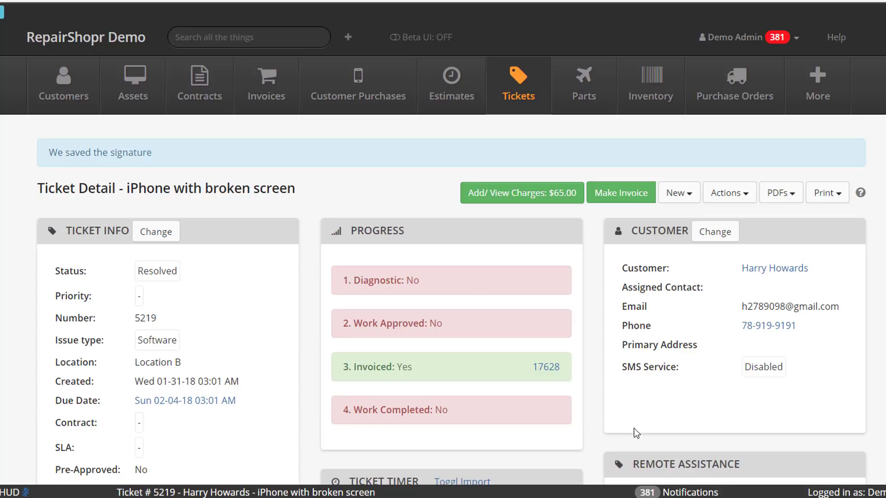
{"action": "mouse_move", "coordinate": [611, 426]}
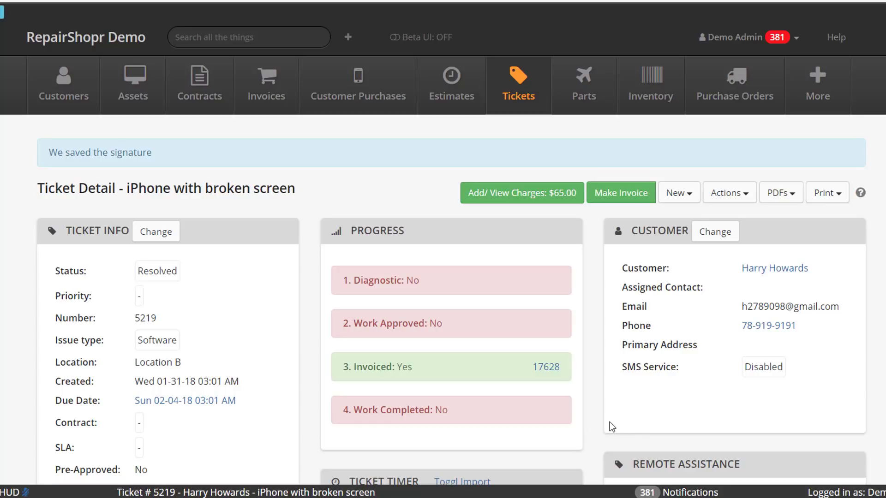